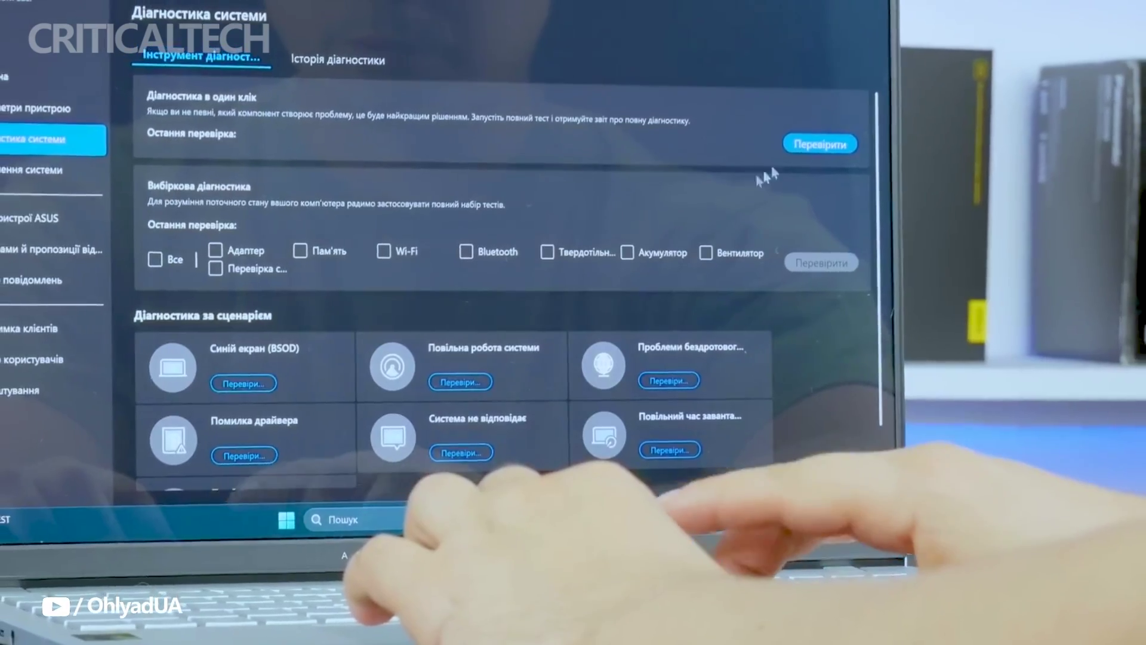
# Step: Run the One-click diagnostics Check in System Diagnostics, starting the full test at 0%
pyautogui.click(819, 142)
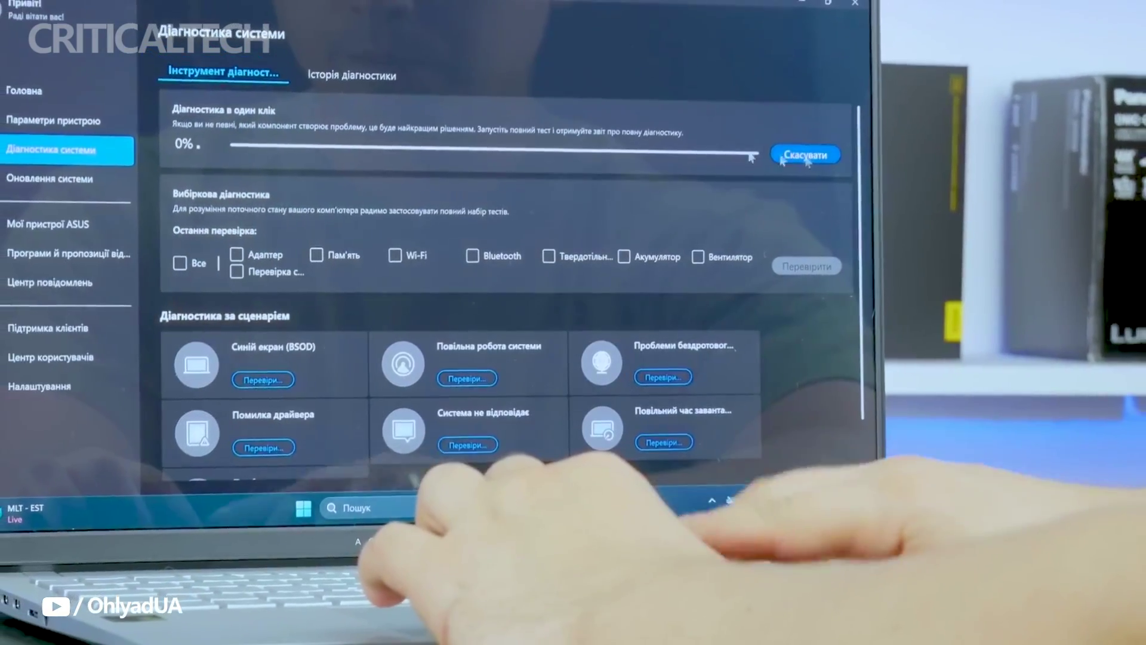